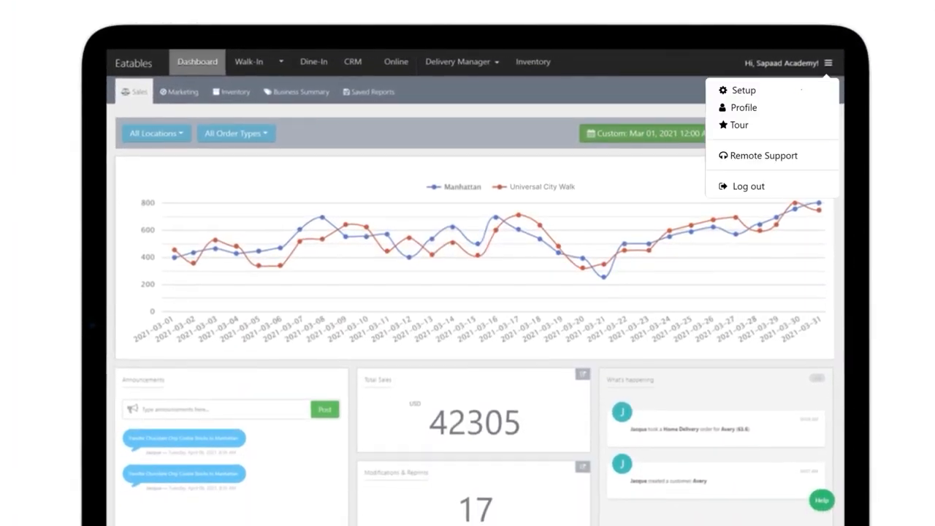
Reach the Menu Setup page listing items and categories from the dashboard
{"action": "left_click", "coordinate": [743, 90]}
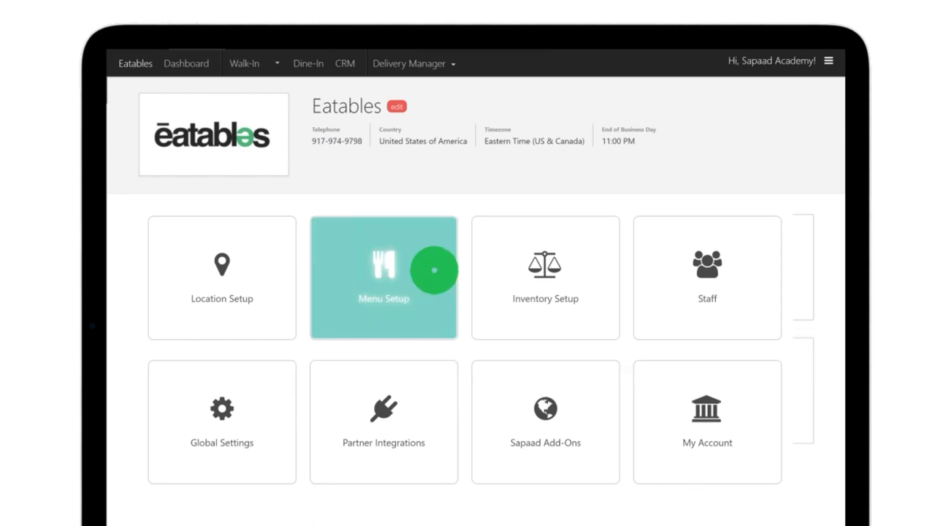
{"action": "left_click", "coordinate": [383, 277]}
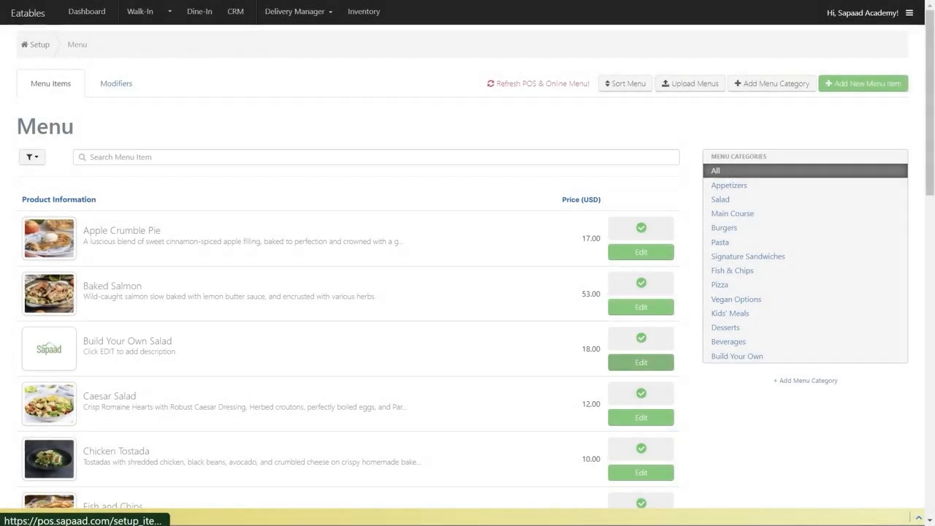
Edit the Build Your Own Salad item and start its image upload
{"action": "left_click", "coordinate": [640, 363]}
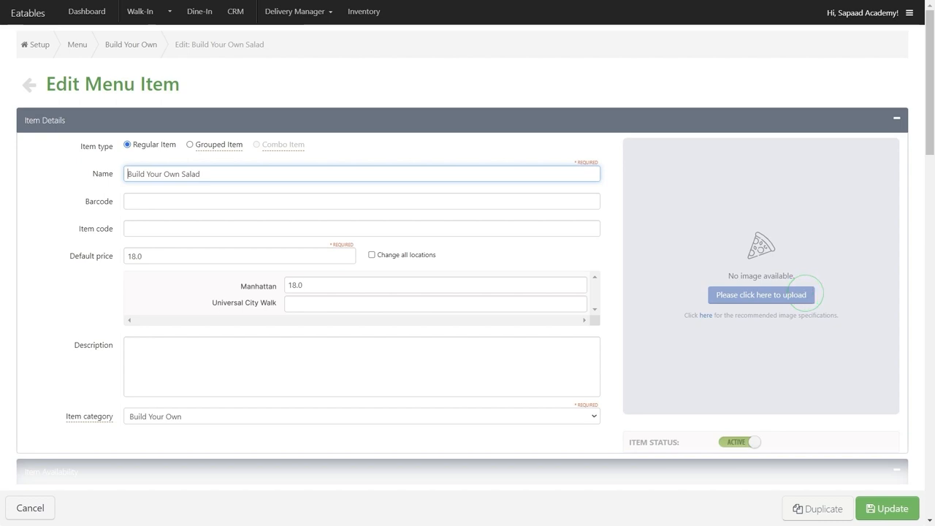
{"action": "left_click", "coordinate": [760, 295]}
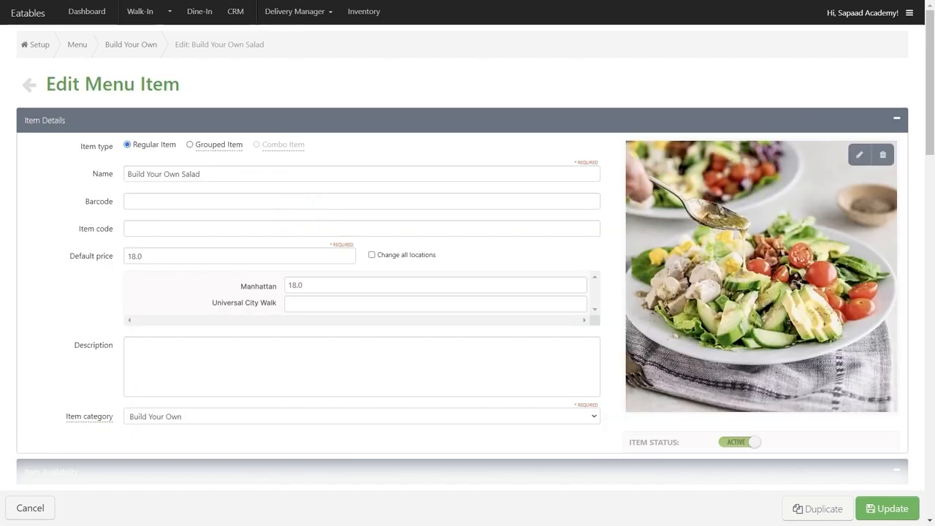
Save Build Your Own Salad with its uploaded salad photo via Update
{"action": "left_click", "coordinate": [887, 508]}
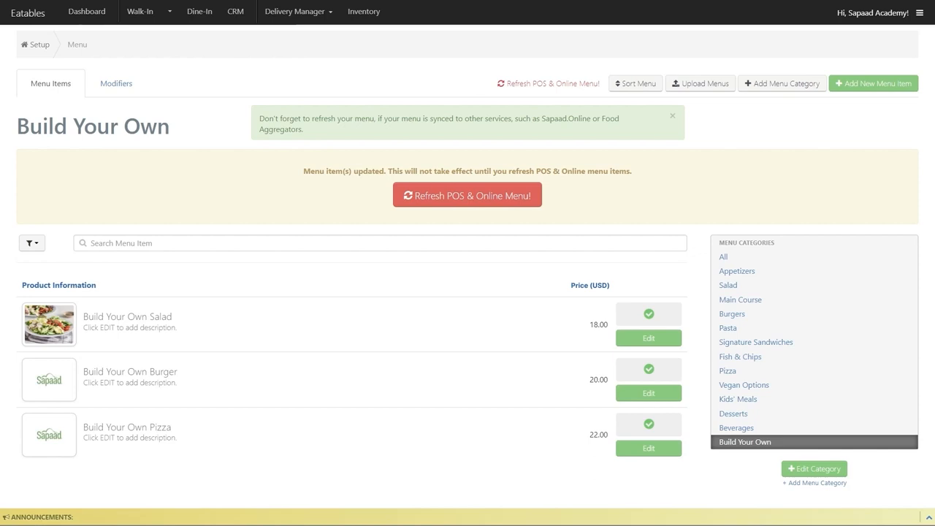
Refresh the POS and online menus so the salad photo takes effect
{"action": "left_click", "coordinate": [467, 194]}
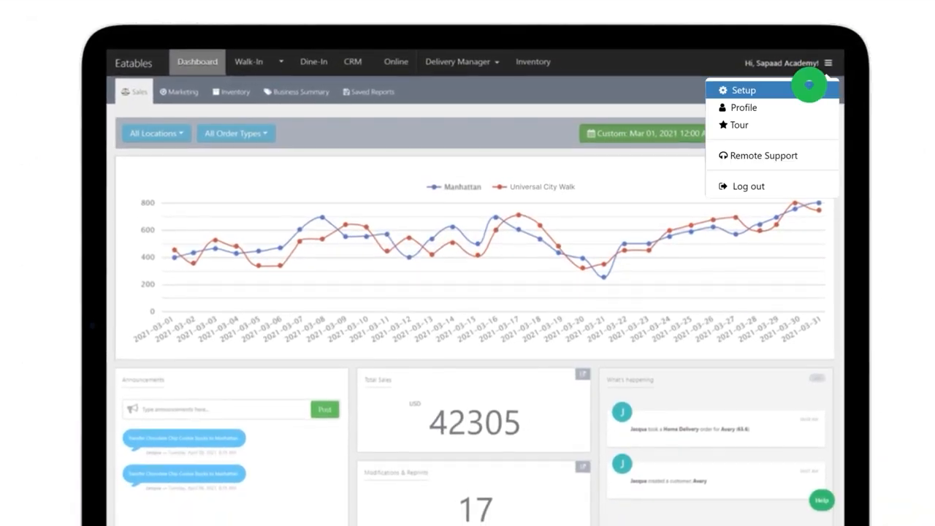
Synchronize Sapaad Online settings for Manhattan and Universal City Walk locations
{"action": "left_click", "coordinate": [743, 91]}
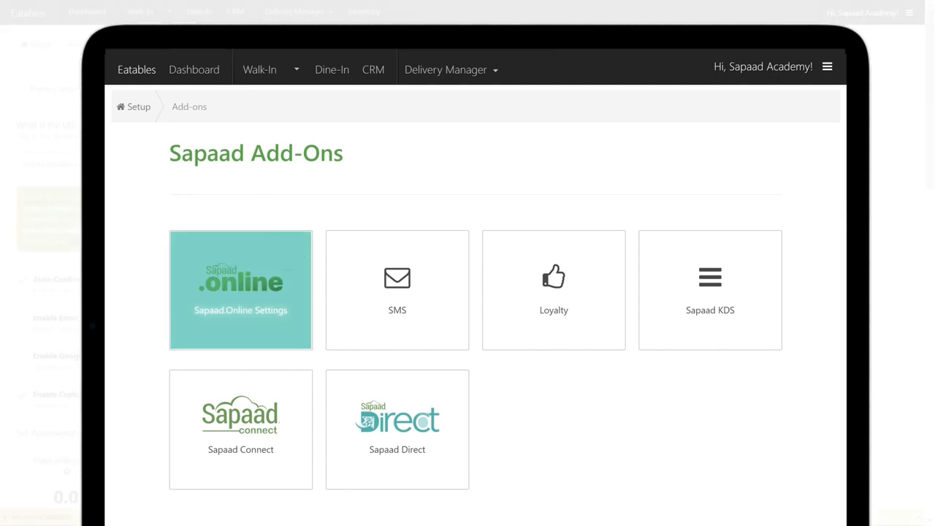
{"action": "left_click", "coordinate": [239, 290]}
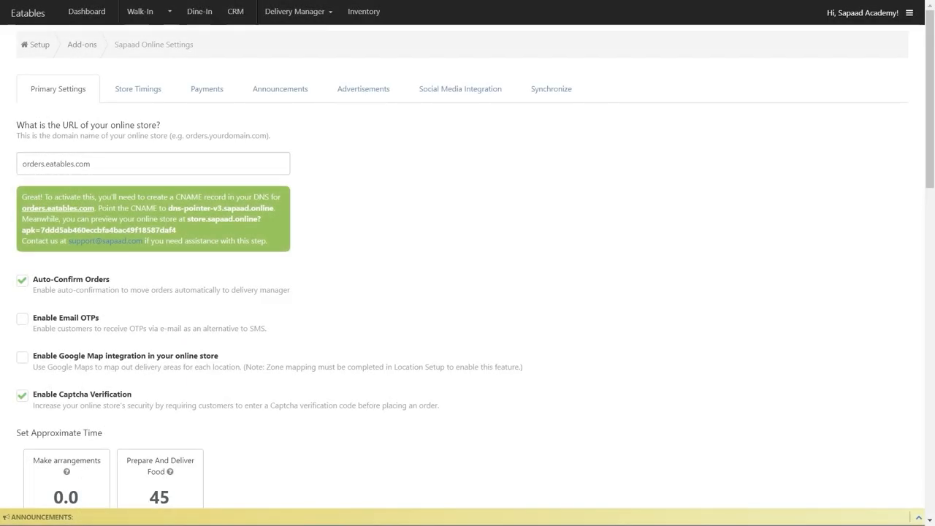
{"action": "left_click", "coordinate": [550, 89]}
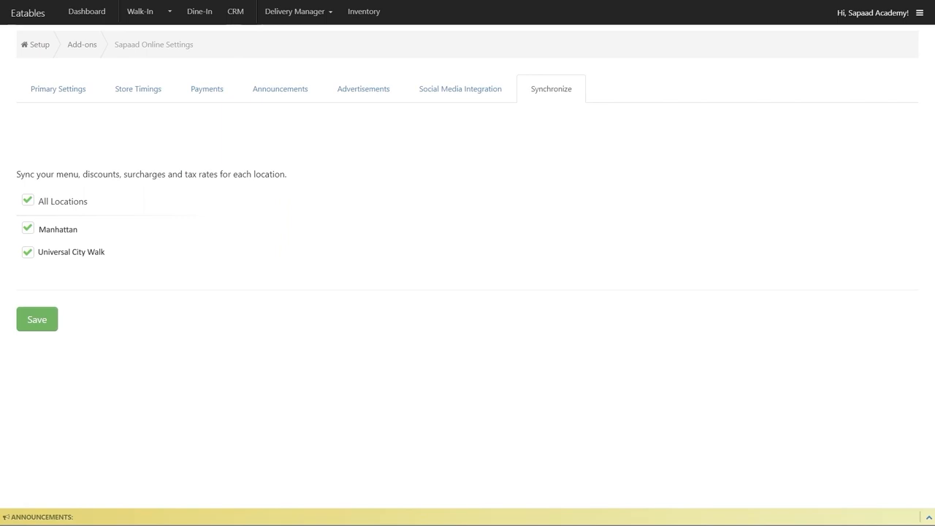
{"action": "left_click", "coordinate": [36, 318]}
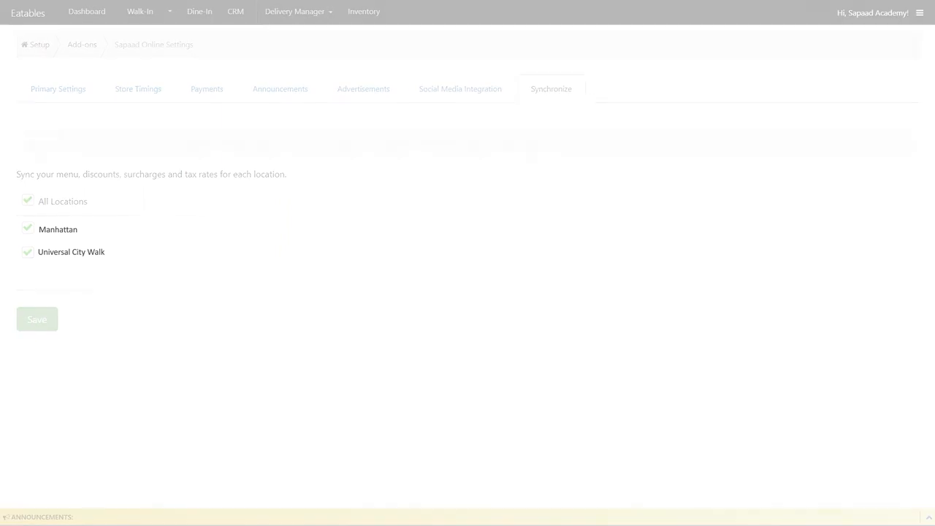